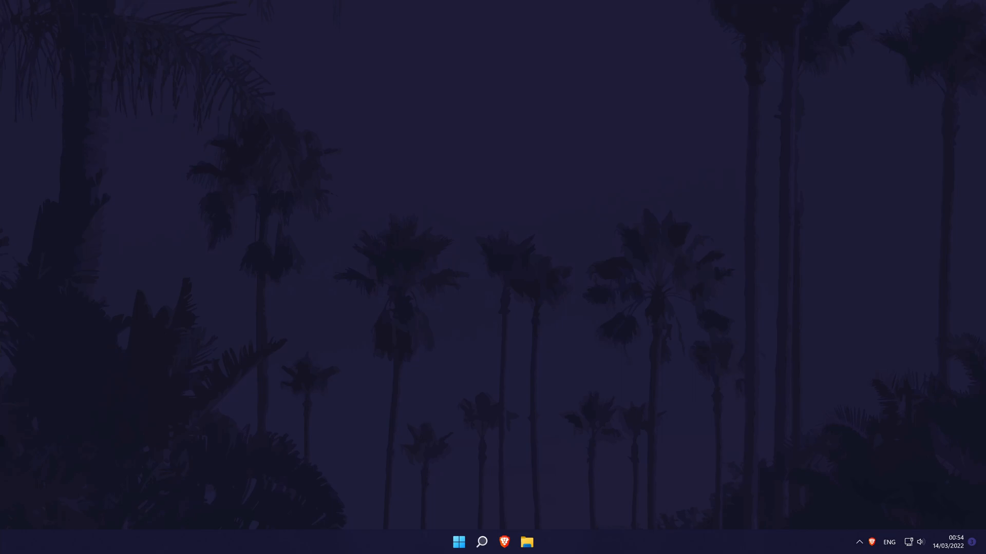
Launch Brave, enter YouTube Studio via the account menu, and view the Comments page's Mentions tab.
left_click(504, 542)
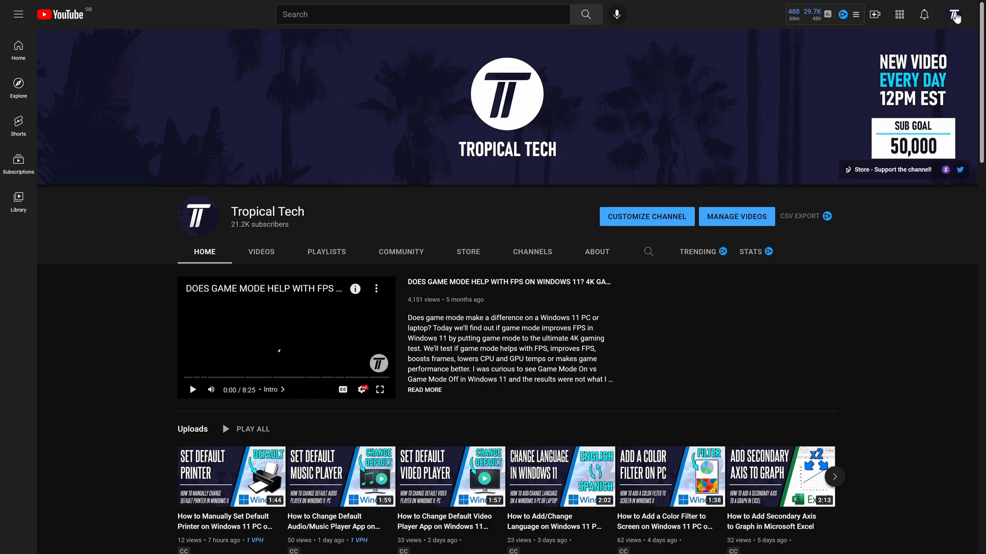
left_click(954, 14)
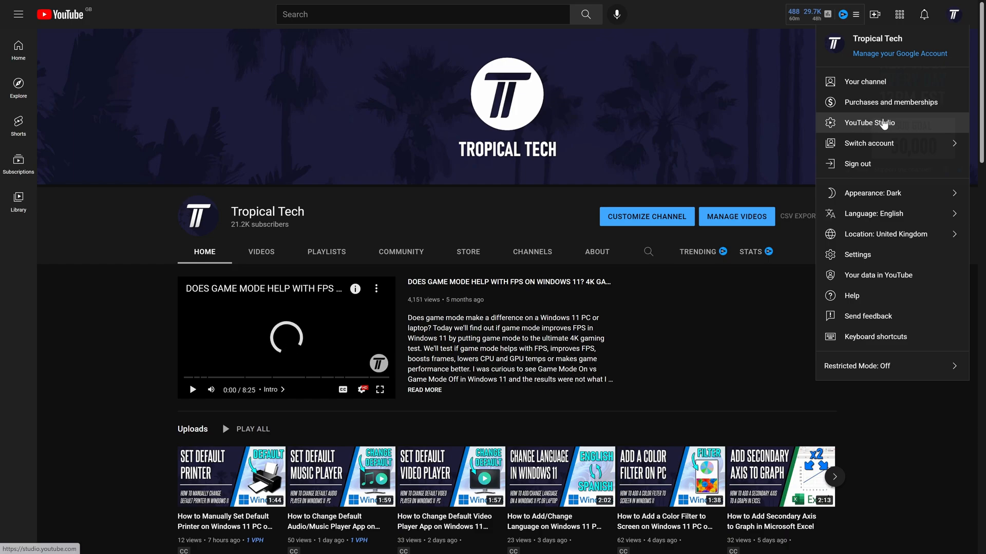
left_click(870, 122)
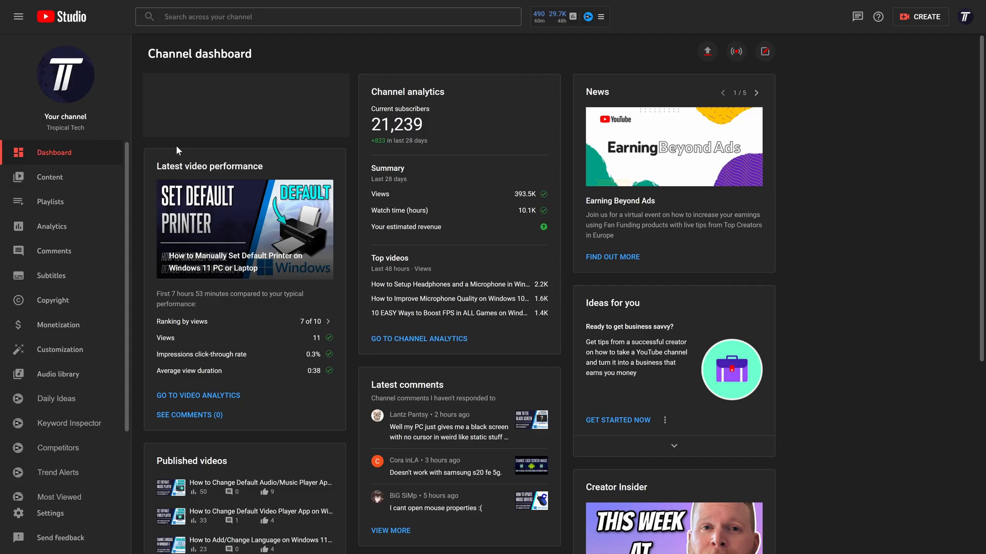
left_click(53, 251)
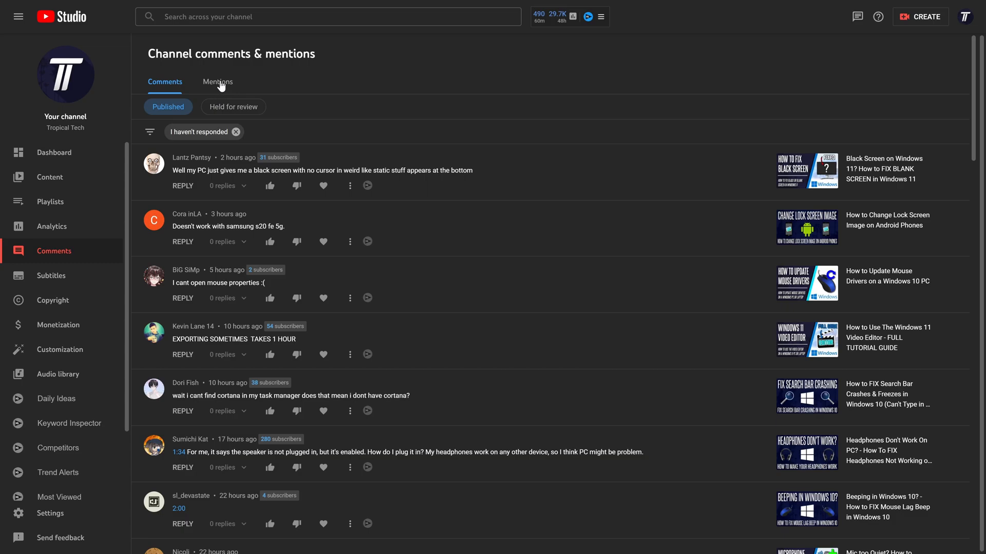
left_click(217, 82)
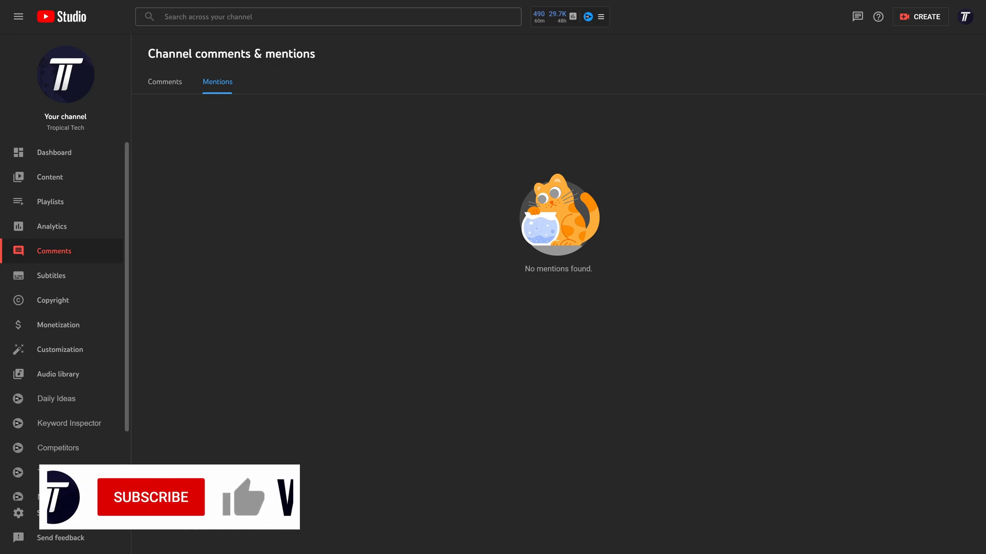
left_click(150, 496)
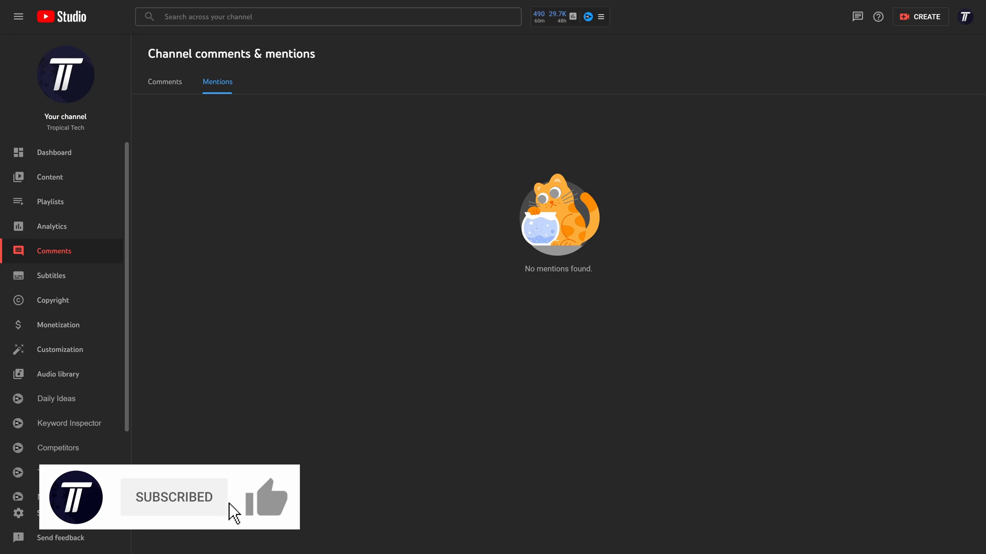
left_click(267, 496)
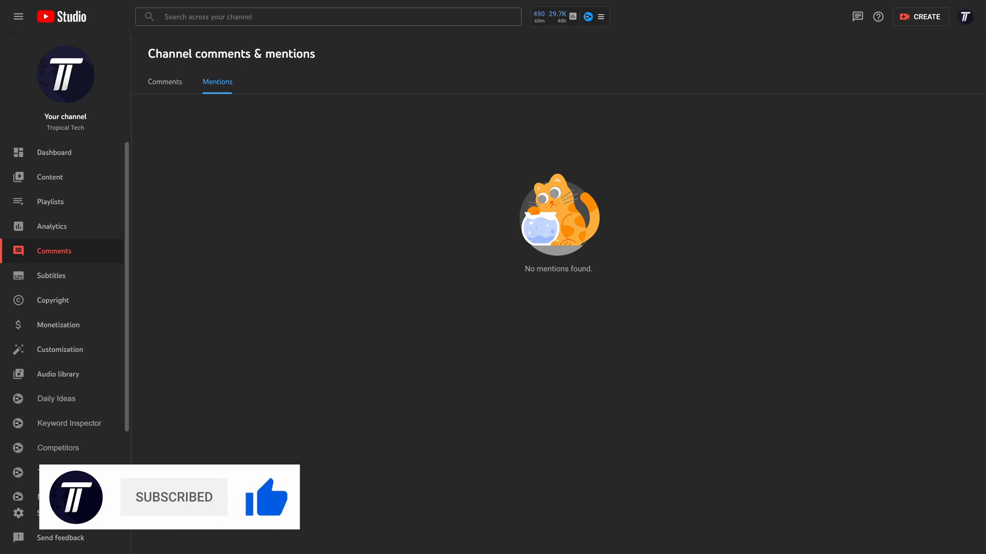